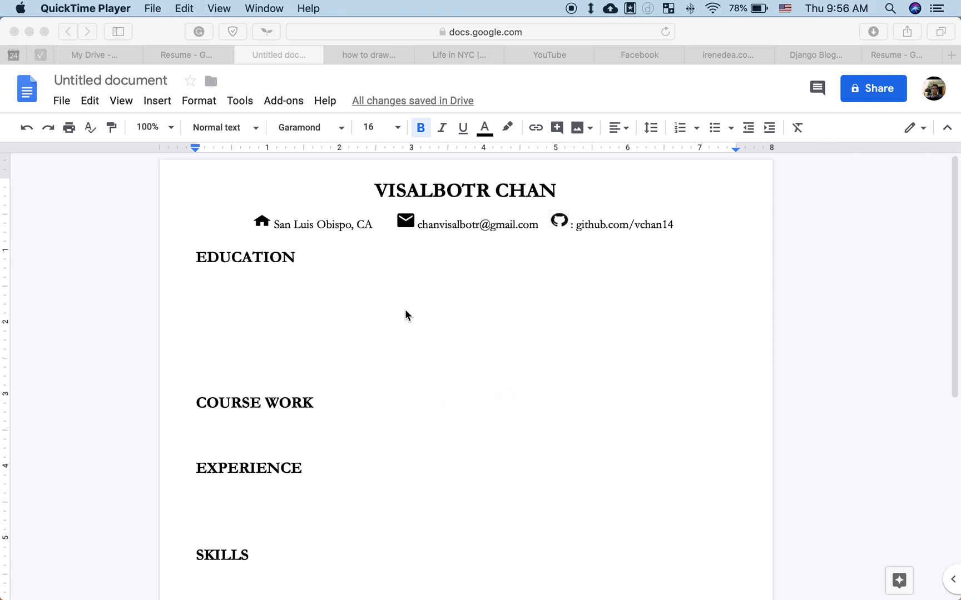
mouse_move(317, 256)
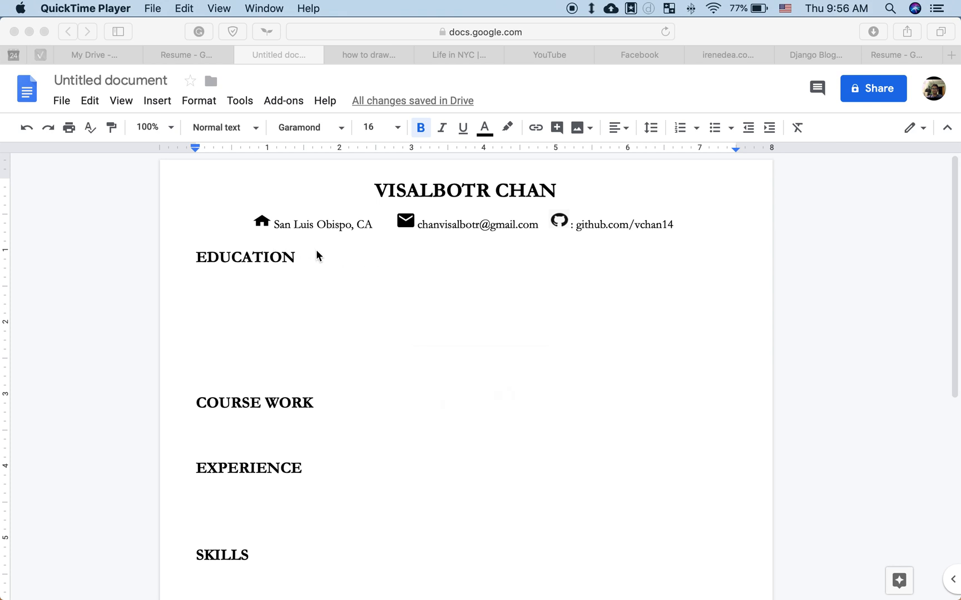
- Place the caret at the end of the EDUCATION heading to start a new line beneath it
left_click(294, 256)
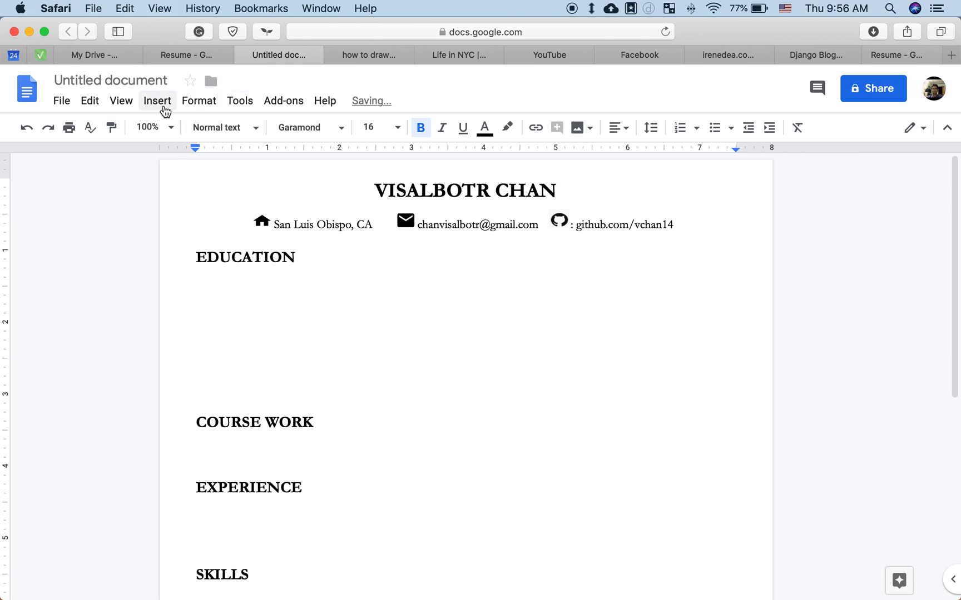
- Insert a horizontal line below EDUCATION and return the caret to the heading
left_click(157, 100)
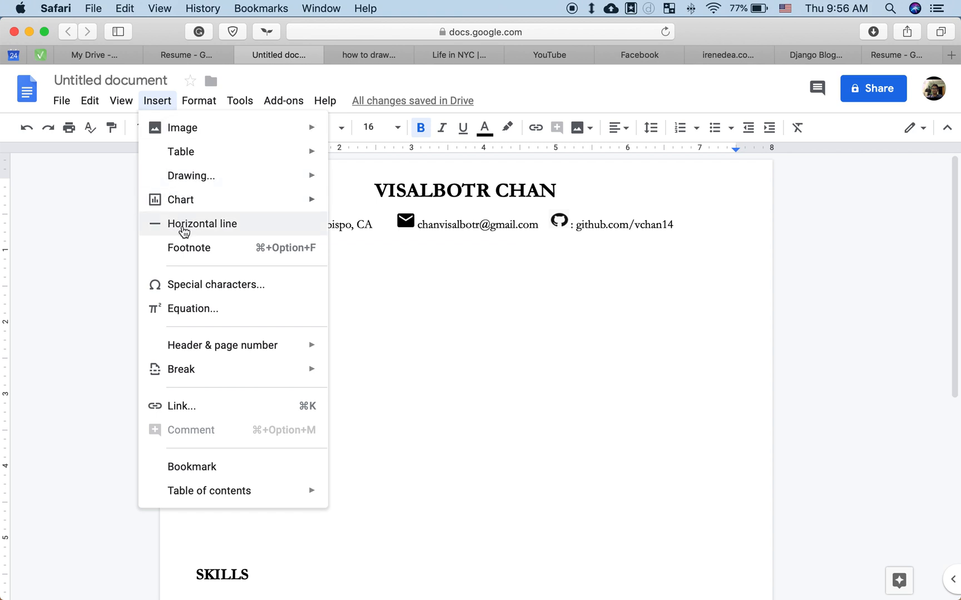
left_click(202, 224)
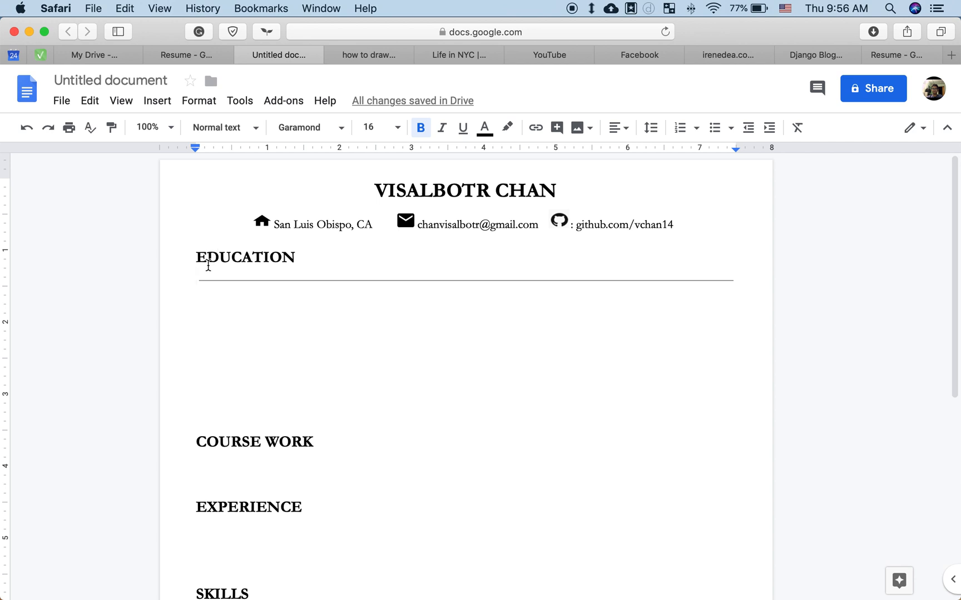
left_click(245, 278)
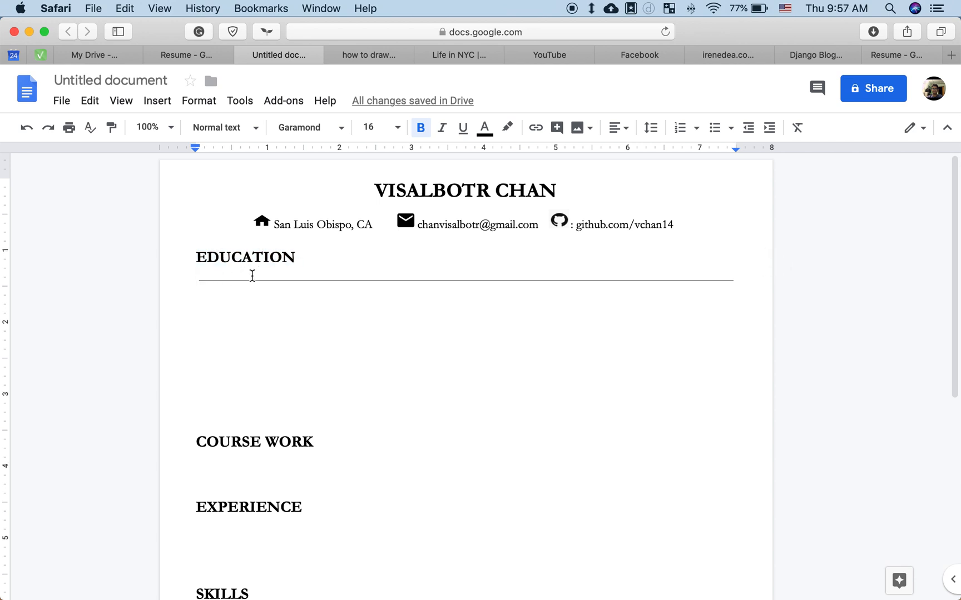
mouse_move(267, 264)
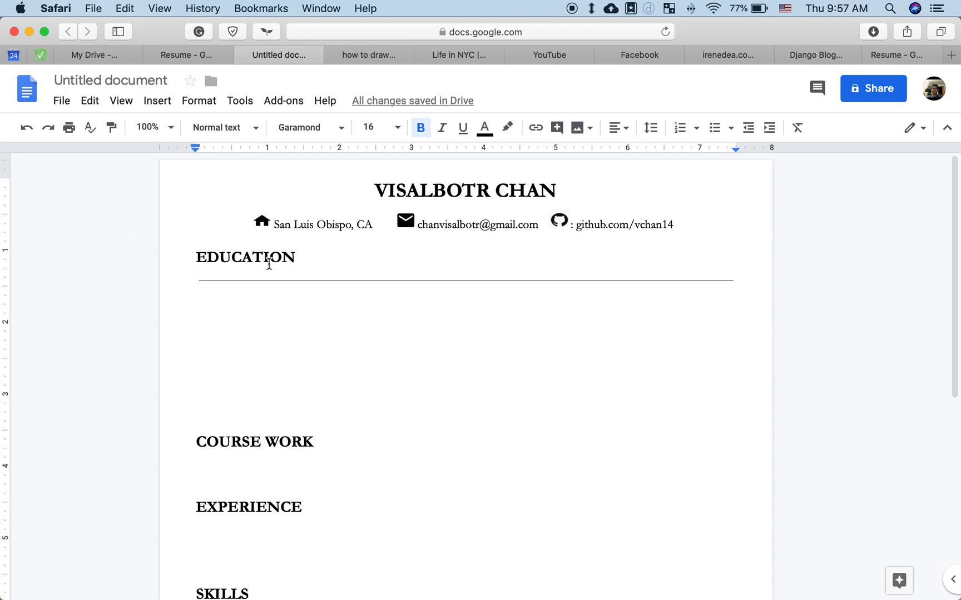
left_click(272, 284)
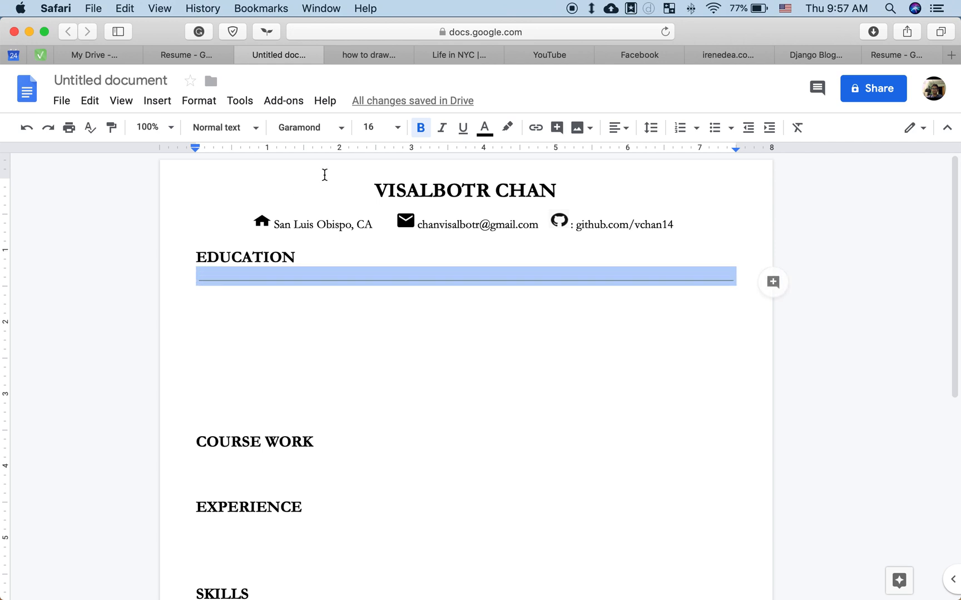
- Shrink the line's paragraph font size to 8, then to 2, so it hugs the EDUCATION heading
left_click(374, 128)
type("3")
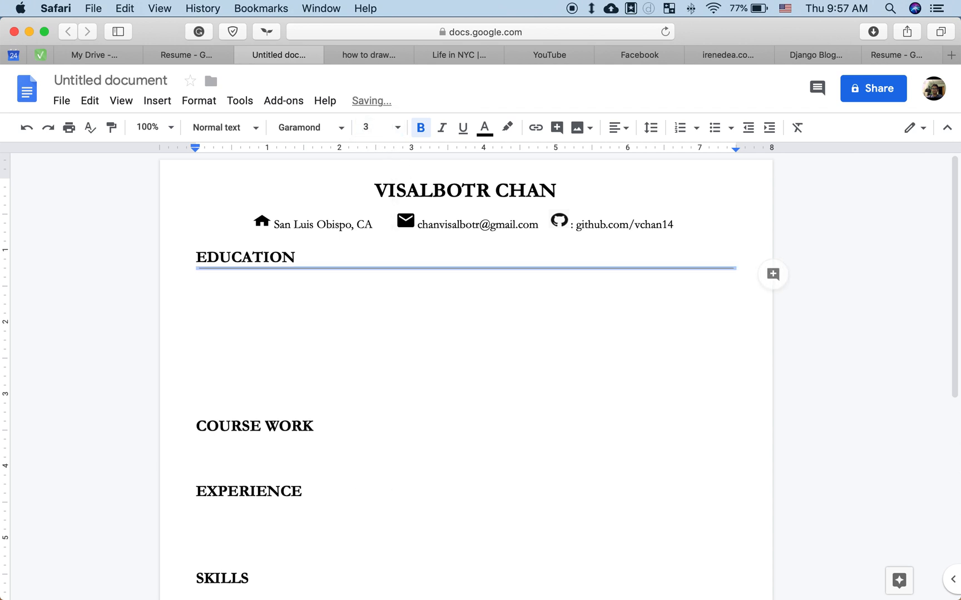
left_click(398, 128)
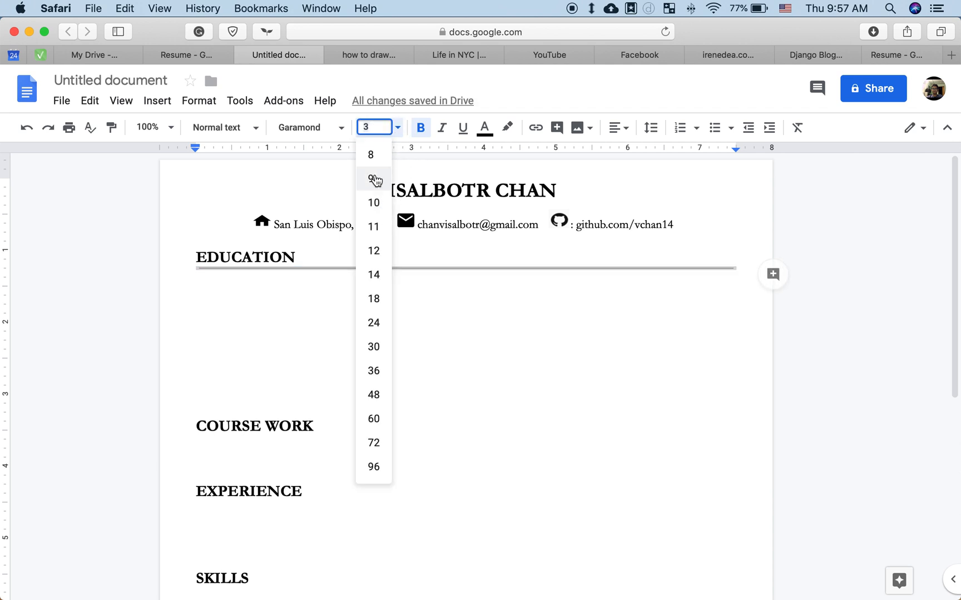
left_click(373, 155)
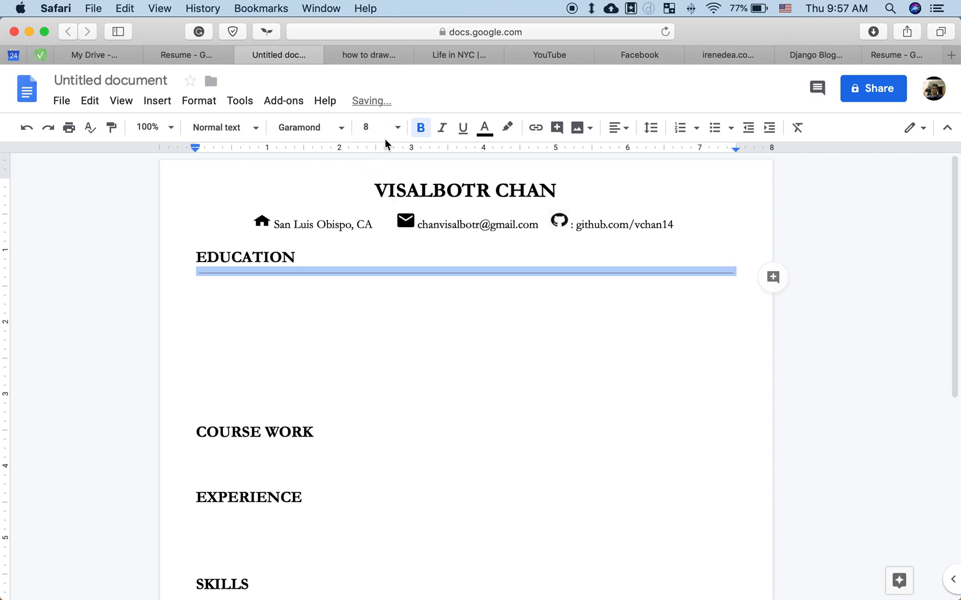
left_click(374, 127)
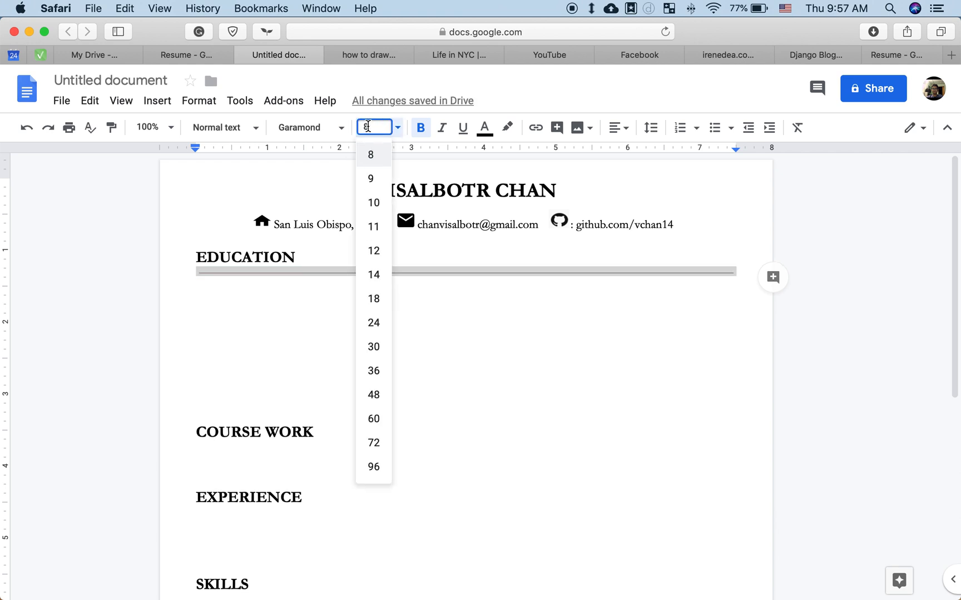
type("2")
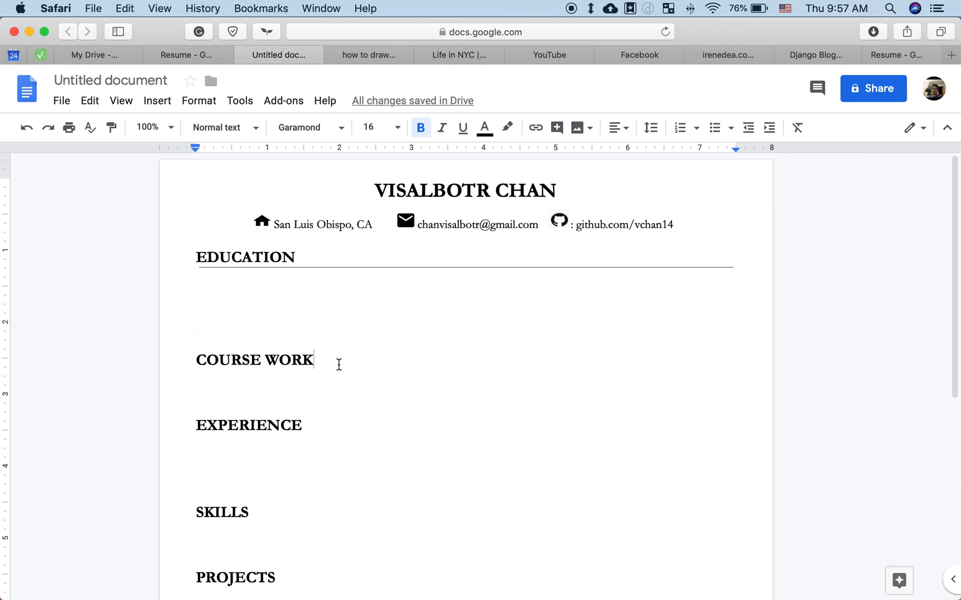
- Insert horizontal lines under the COURSE WORK and EXPERIENCE headings via Insert > Horizontal line
left_click(157, 100)
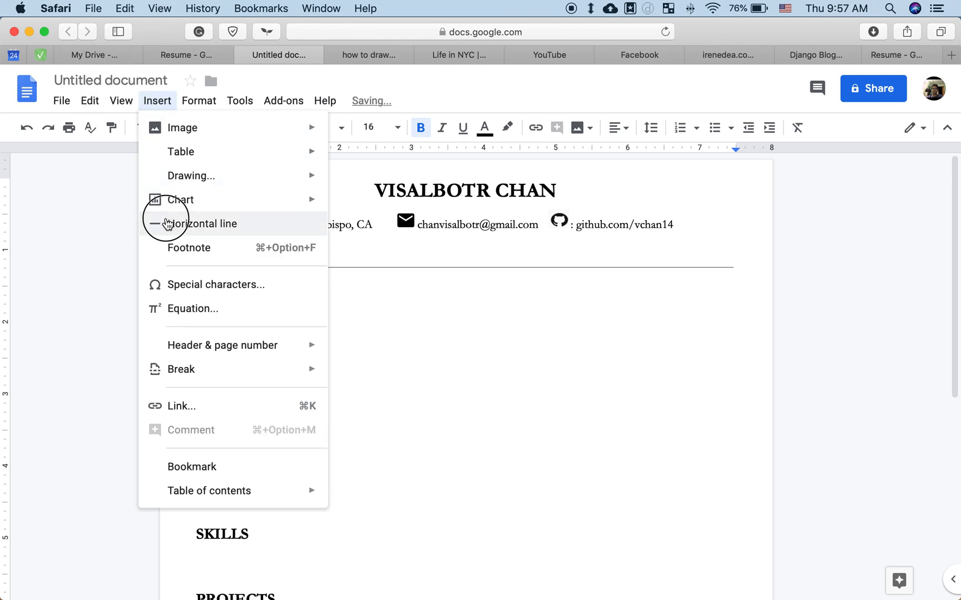
left_click(201, 223)
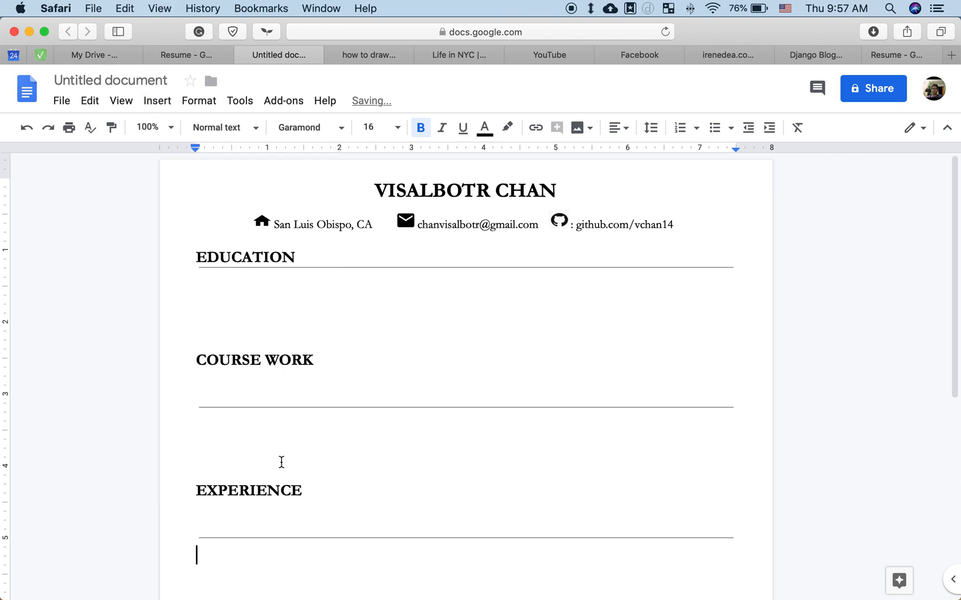
left_click(157, 101)
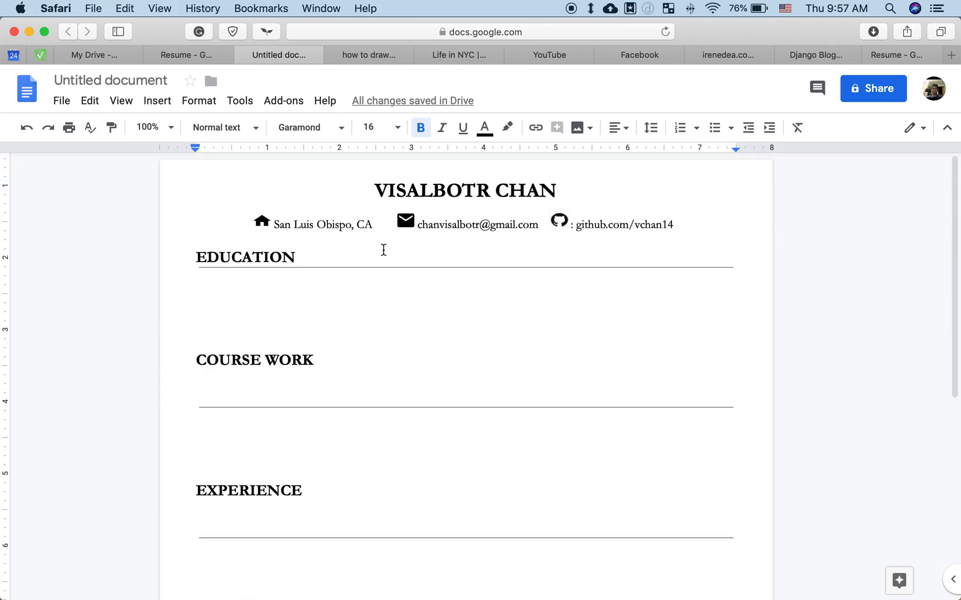
left_click(490, 279)
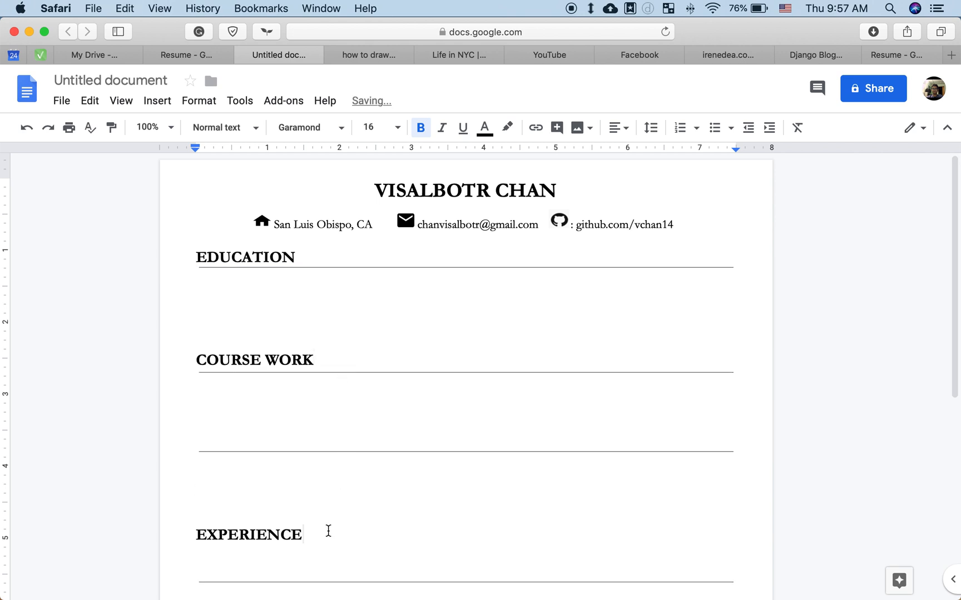
- Scroll down to the SKILLS and PROJECTS sections and back up to COURSE WORK
scroll("down", 3)
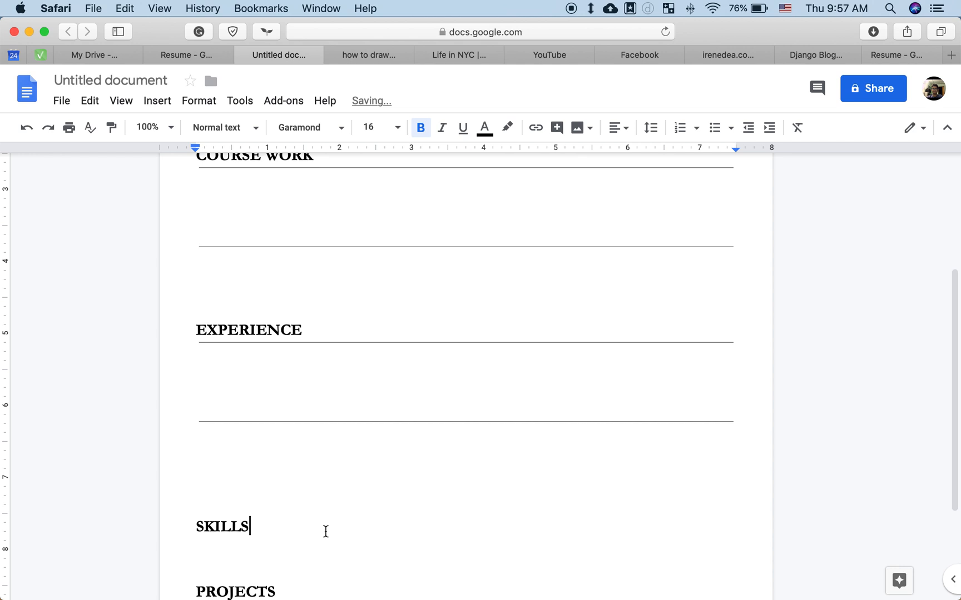
scroll("down", 3)
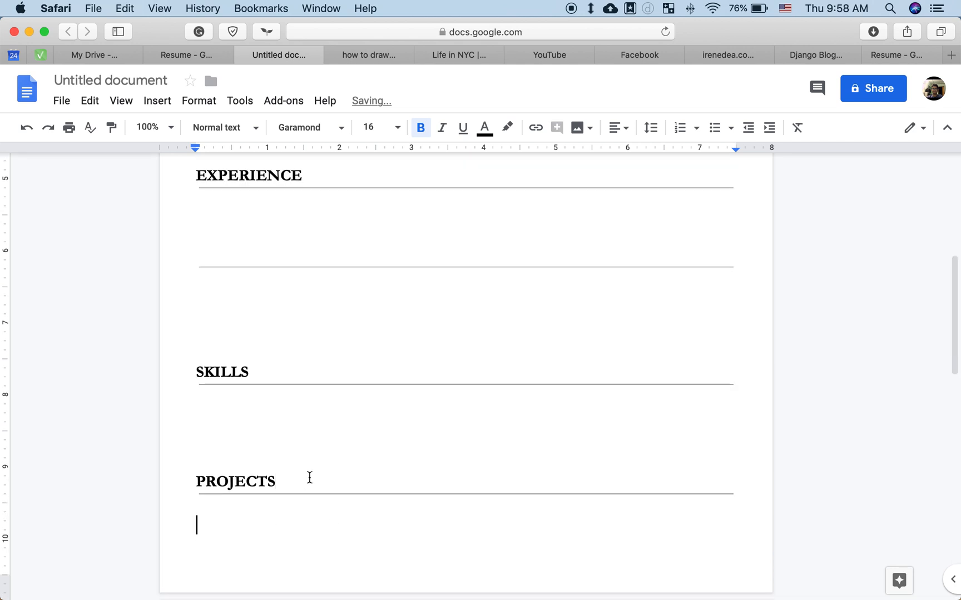
scroll("down", 3)
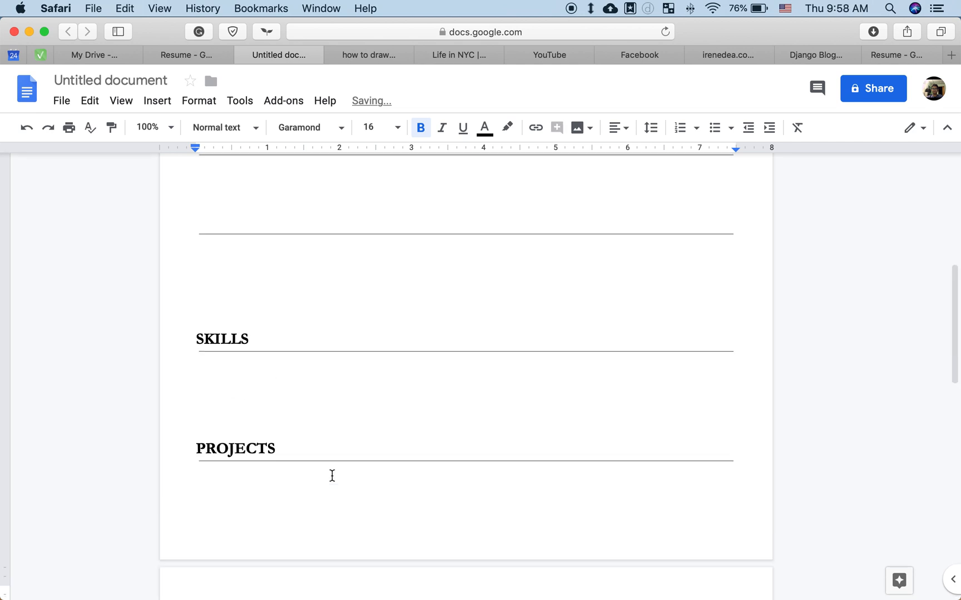
scroll("up", 3)
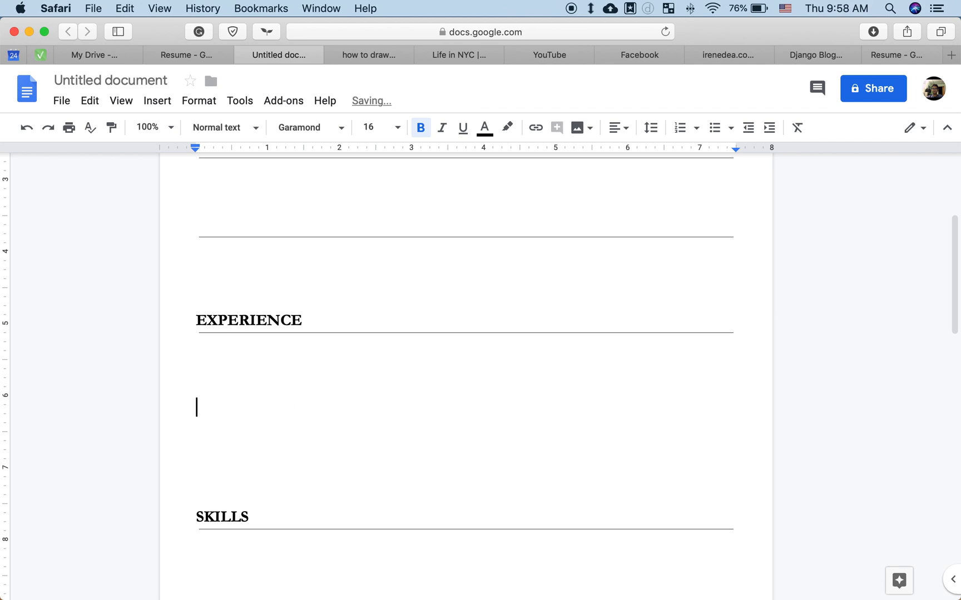
scroll("up", 3)
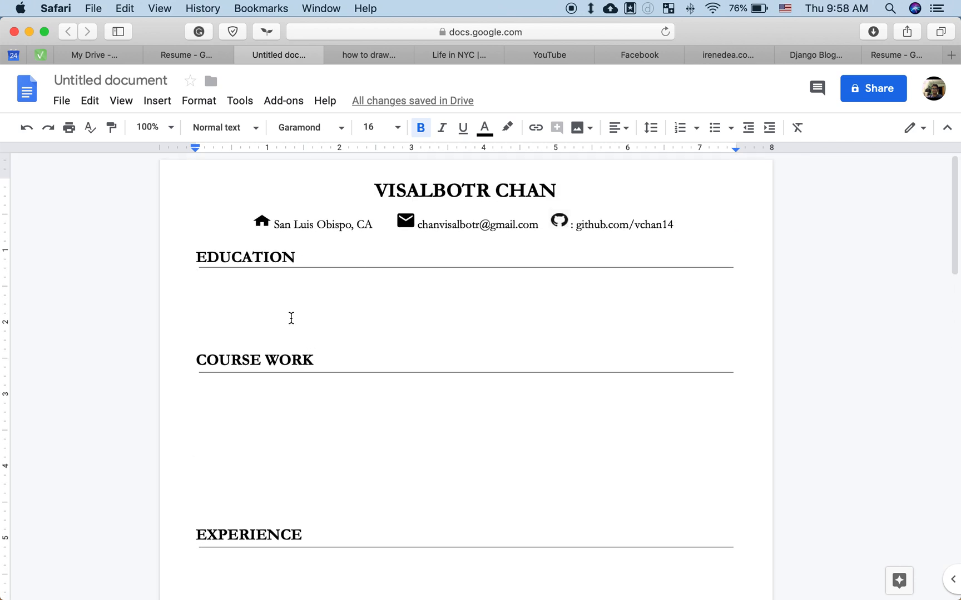
scroll("down", 3)
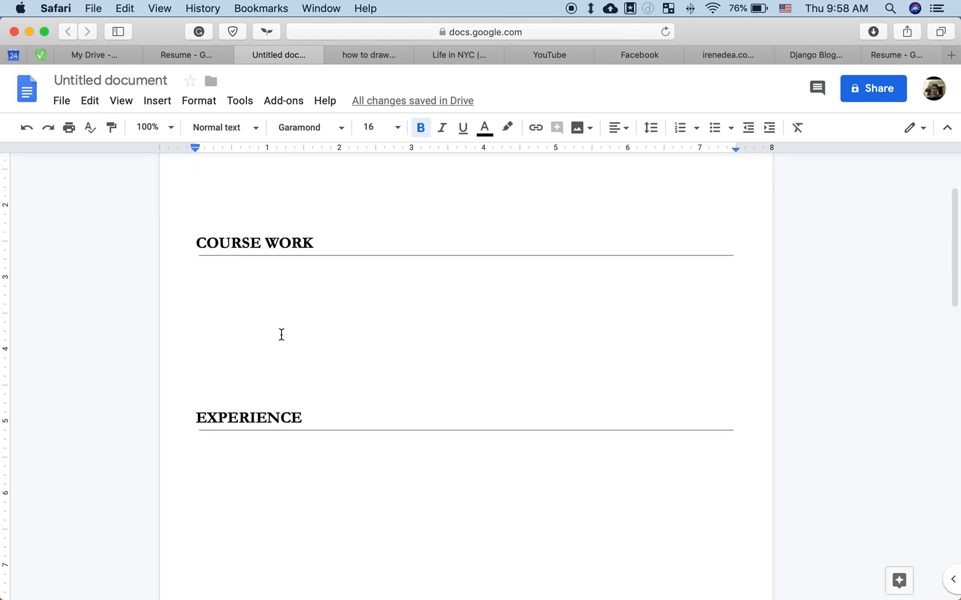
scroll("down", 3)
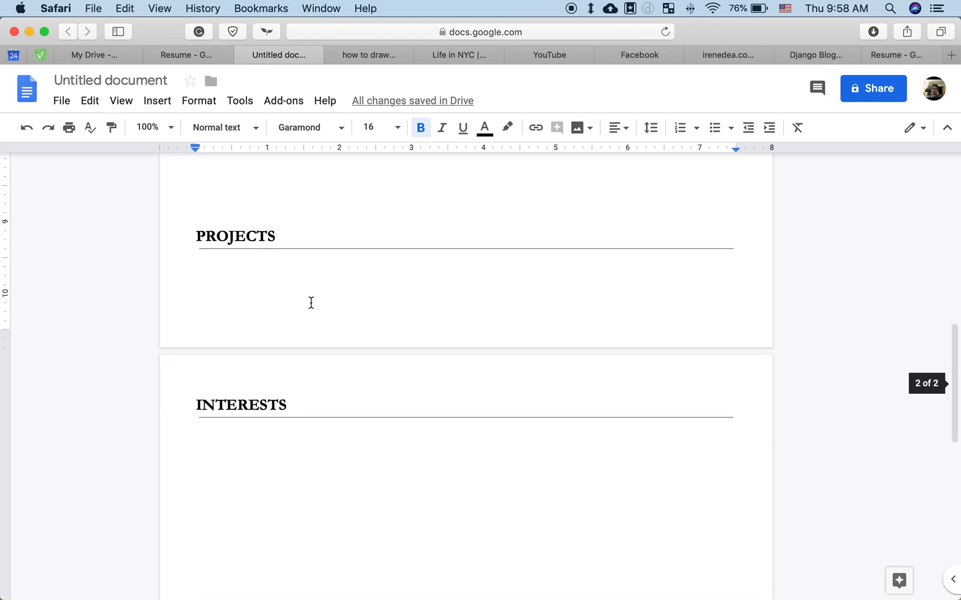
scroll("up", 3)
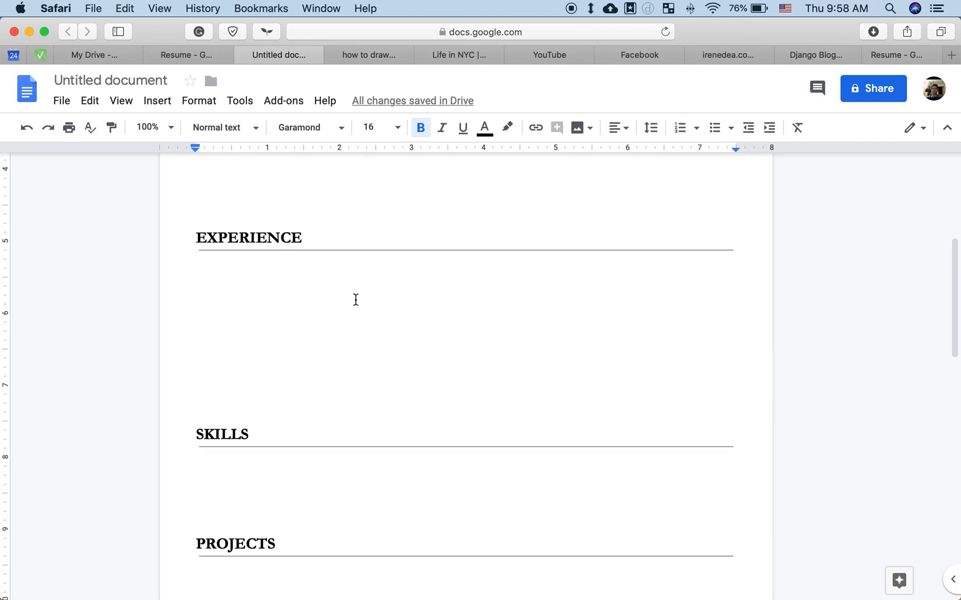
scroll("up", 3)
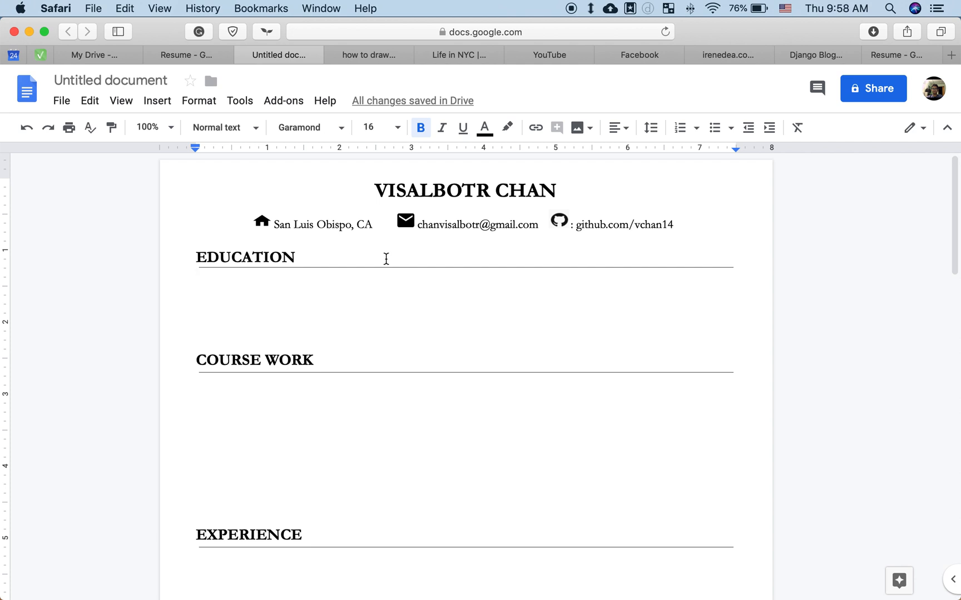
mouse_move(401, 280)
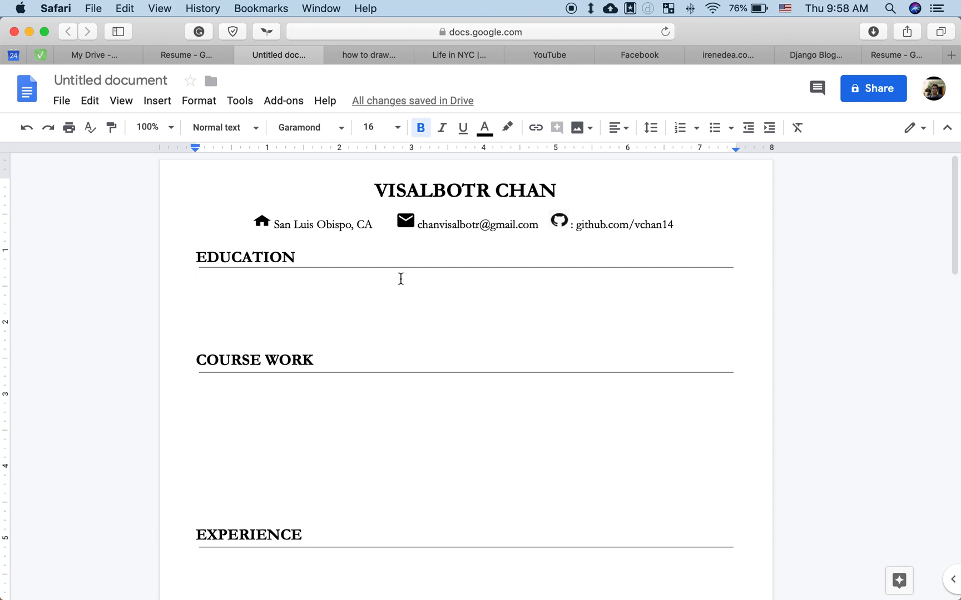